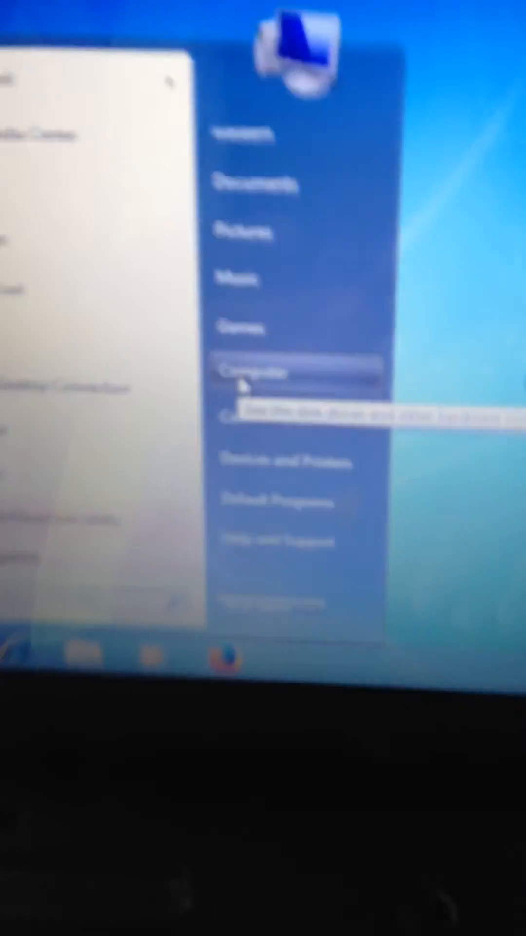
# Reach Device Manager from the Computer entry's Properties in the Start menu.
pyautogui.rightClick(251, 373)
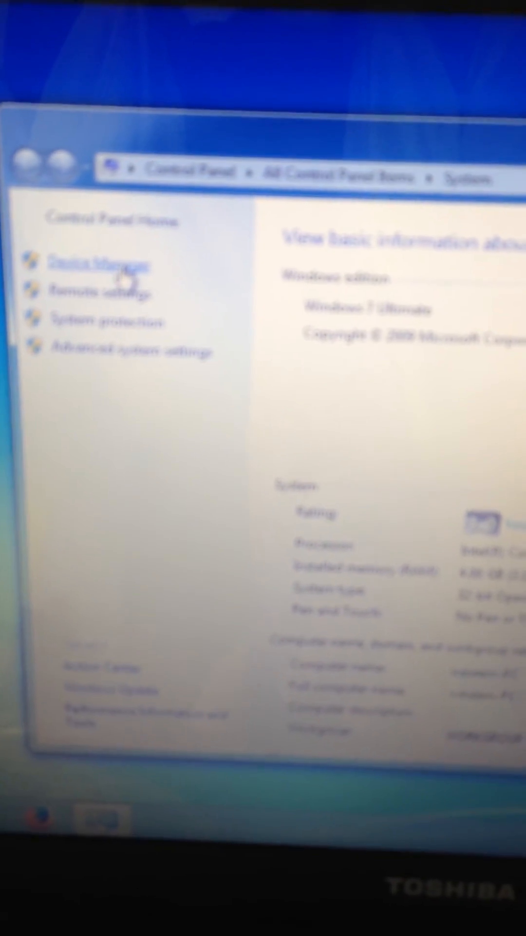
pyautogui.click(100, 265)
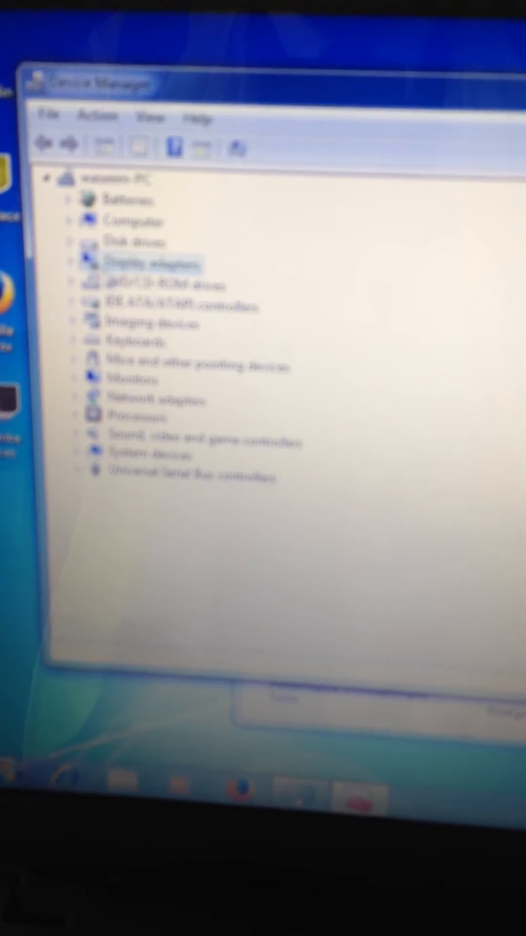
# Expand Display adapters and show the context menu for Intel(R) HD Graphics Family.
pyautogui.click(70, 263)
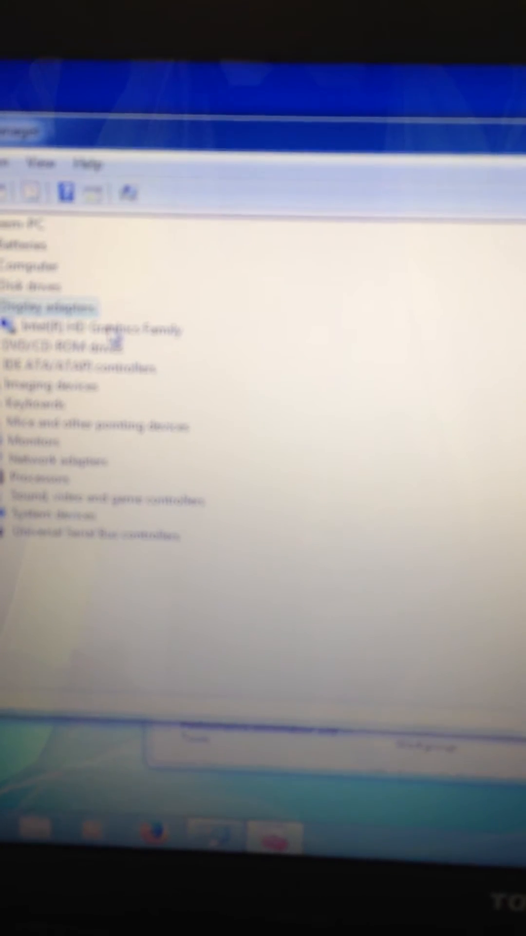
pyautogui.rightClick(54, 346)
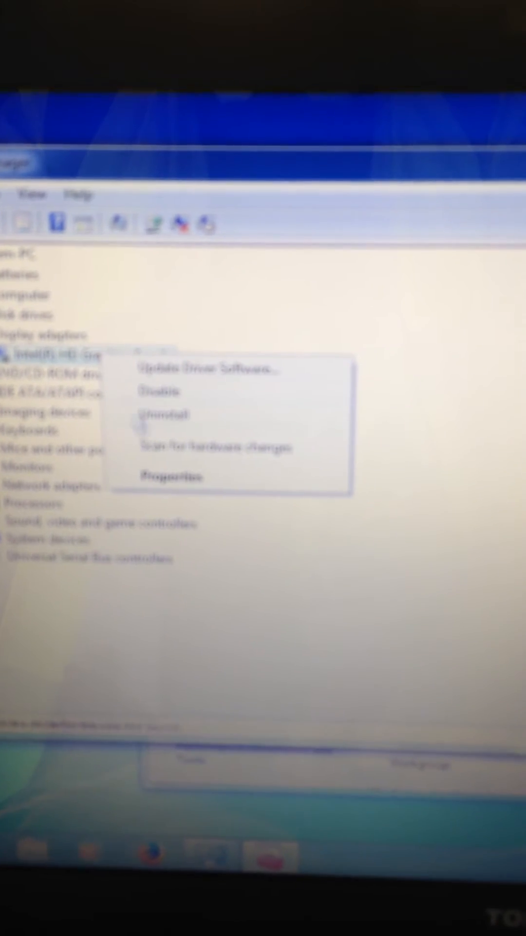